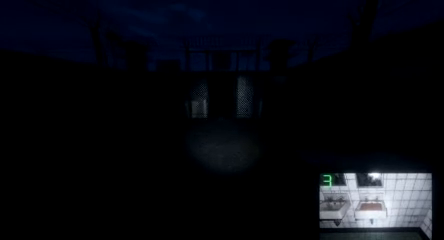
mouse_move(222, 120)
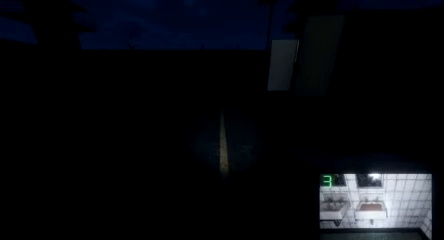
mouse_move(222, 120)
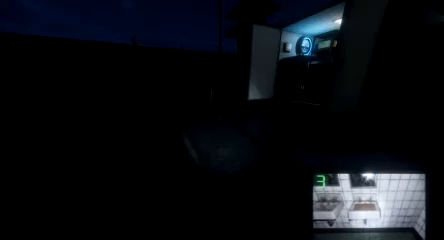
mouse_move(222, 120)
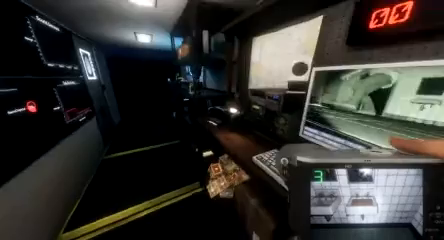
mouse_move(222, 120)
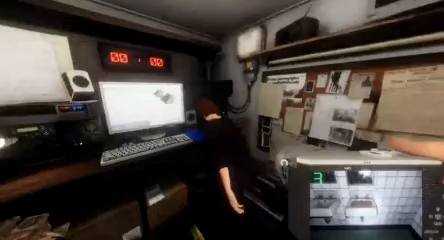
mouse_move(222, 120)
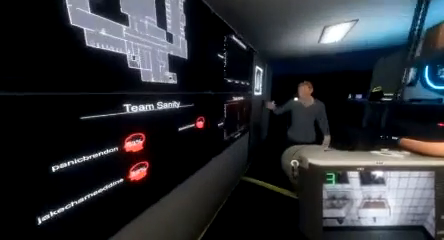
mouse_move(222, 120)
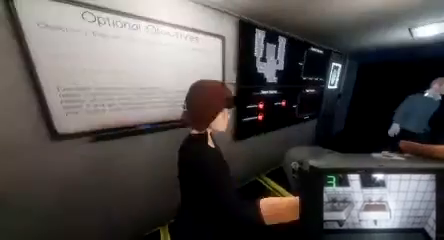
mouse_move(222, 120)
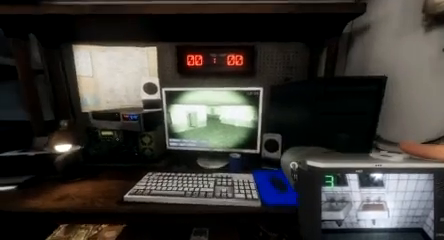
mouse_move(222, 120)
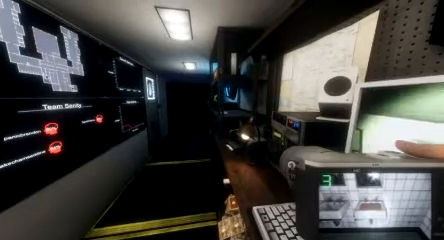
mouse_move(222, 120)
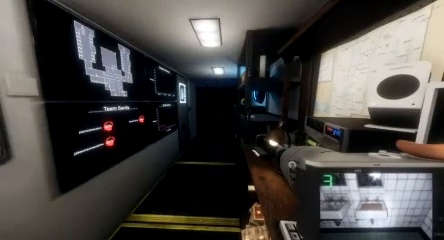
mouse_move(222, 120)
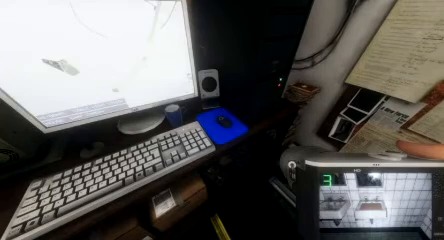
mouse_move(222, 120)
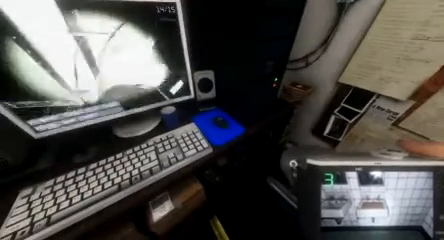
mouse_move(222, 120)
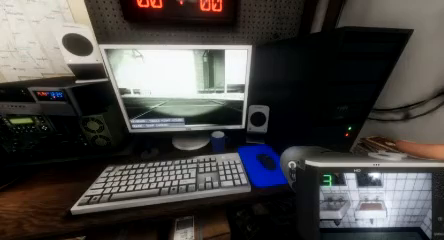
mouse_move(222, 120)
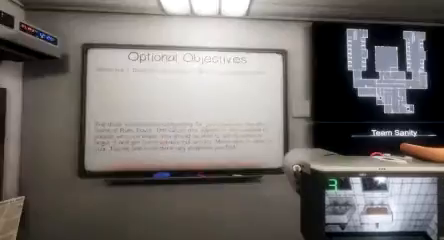
mouse_move(222, 120)
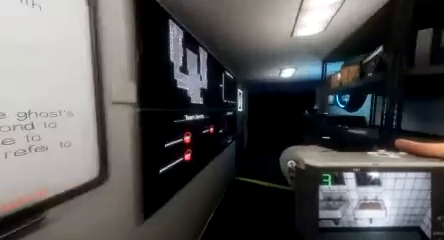
mouse_move(222, 120)
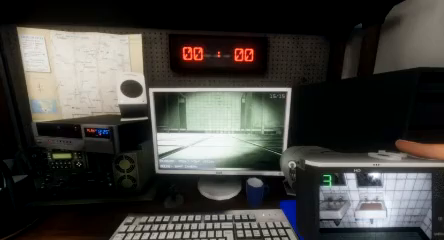
mouse_move(222, 120)
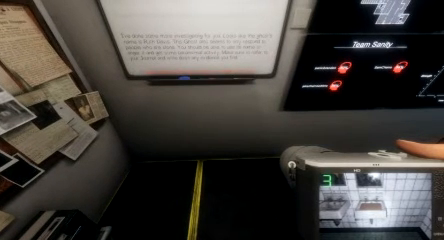
mouse_move(222, 120)
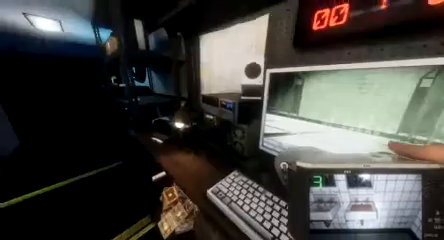
mouse_move(222, 120)
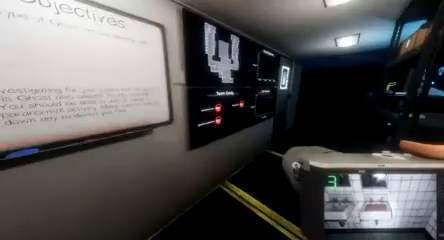
mouse_move(222, 120)
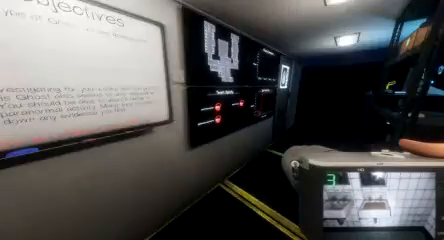
mouse_move(222, 120)
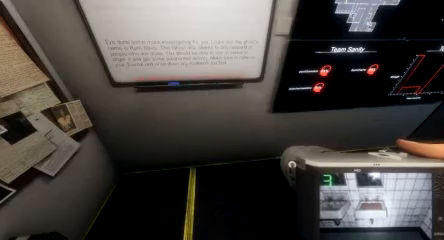
mouse_move(222, 120)
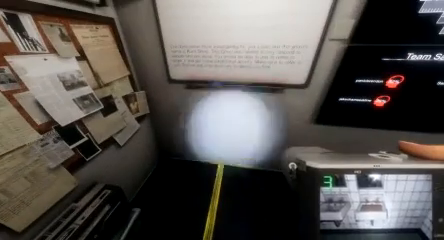
mouse_move(222, 120)
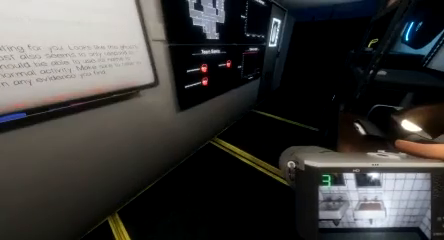
mouse_move(222, 120)
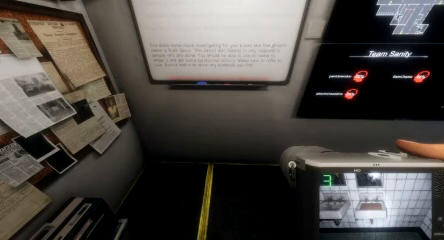
mouse_move(222, 120)
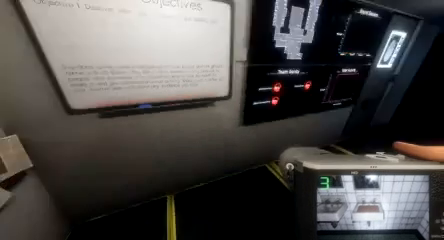
mouse_move(222, 120)
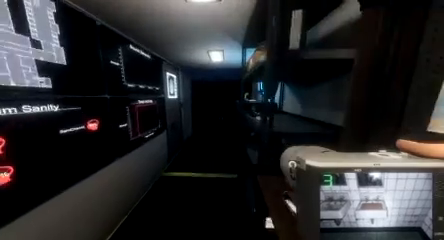